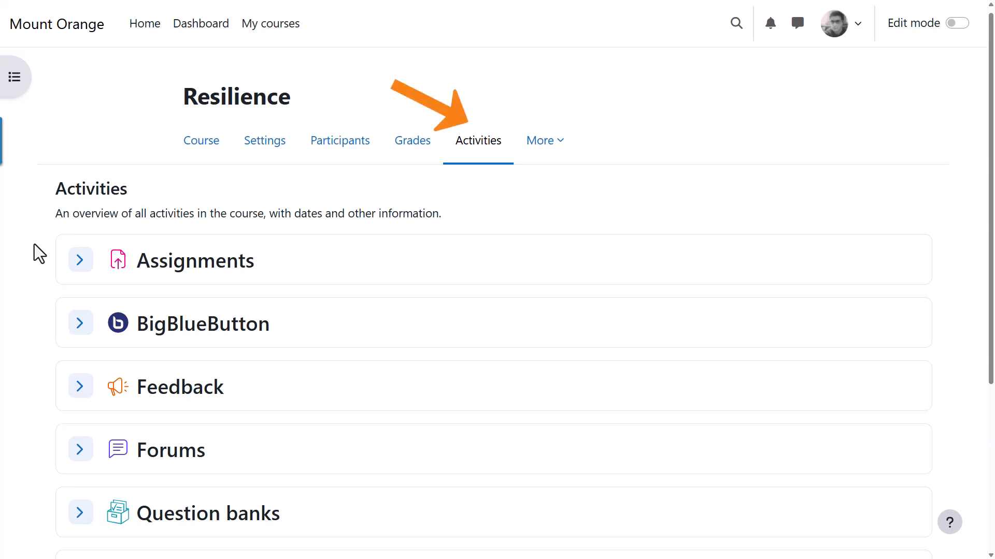
# Step: Expand the Assignments section to view its submissions, then collapse it again
pyautogui.scroll(-3)
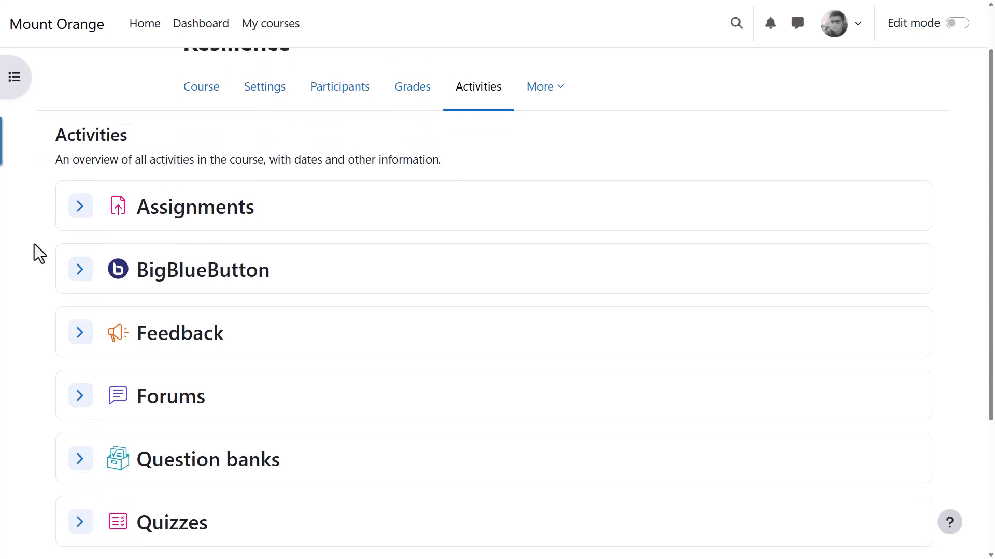
pyautogui.scroll(-3)
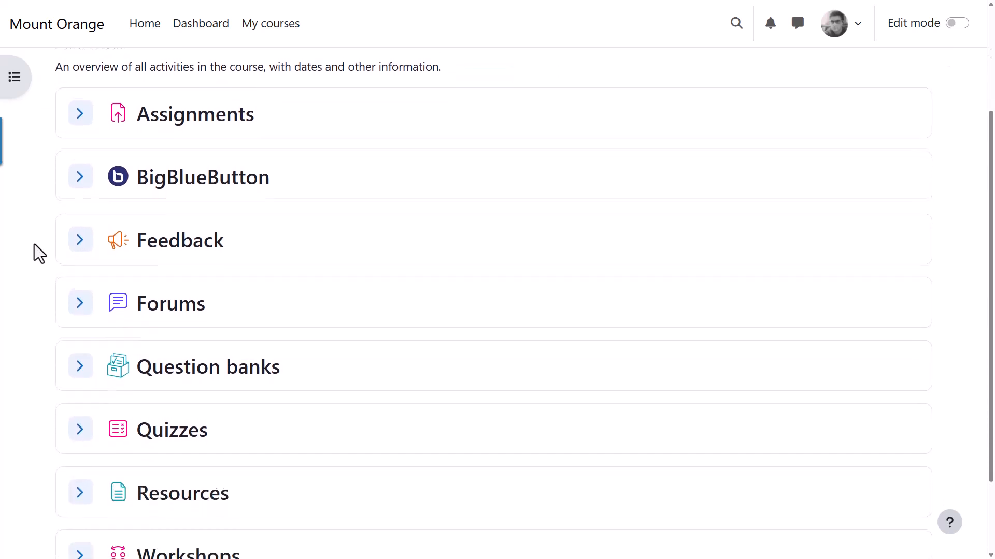
pyautogui.scroll(-3)
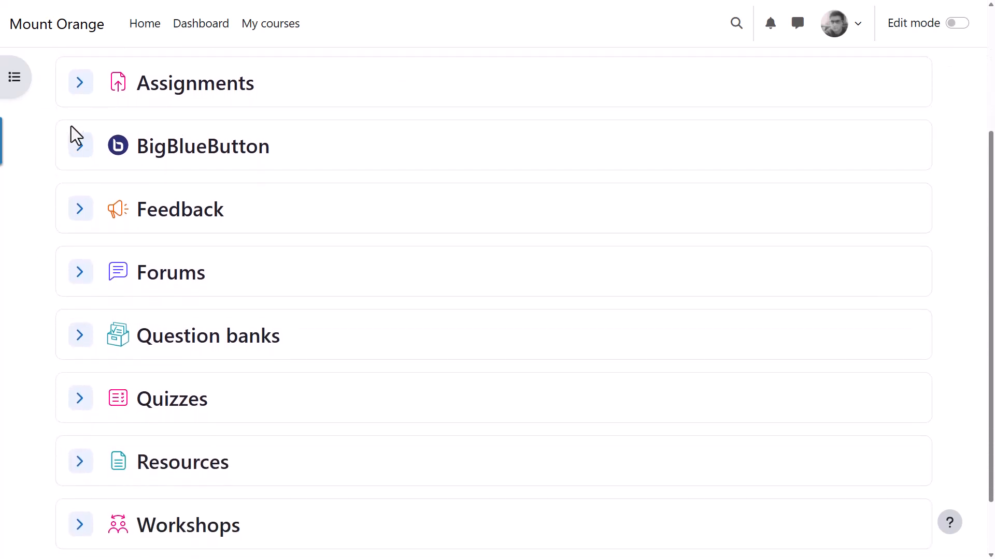
pyautogui.click(80, 83)
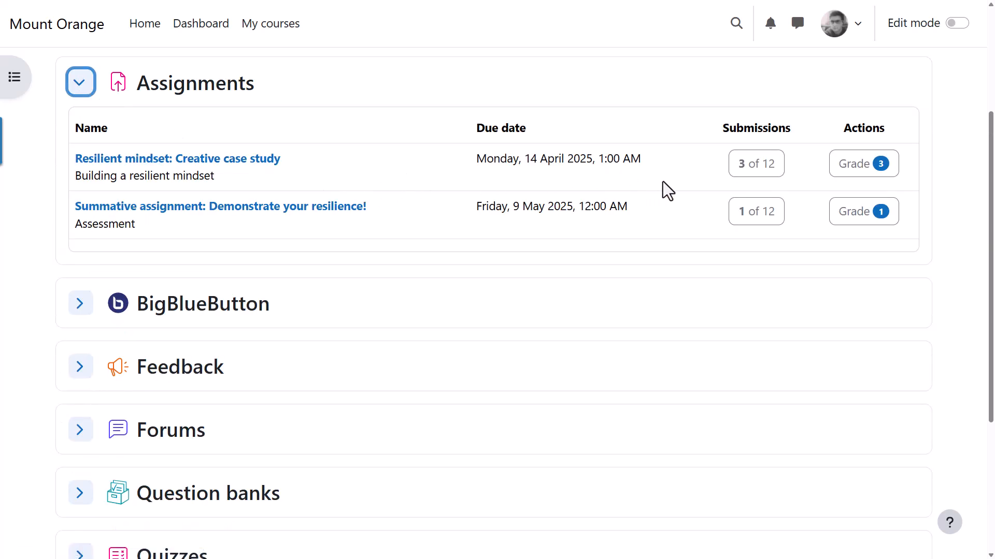
pyautogui.moveTo(831, 180)
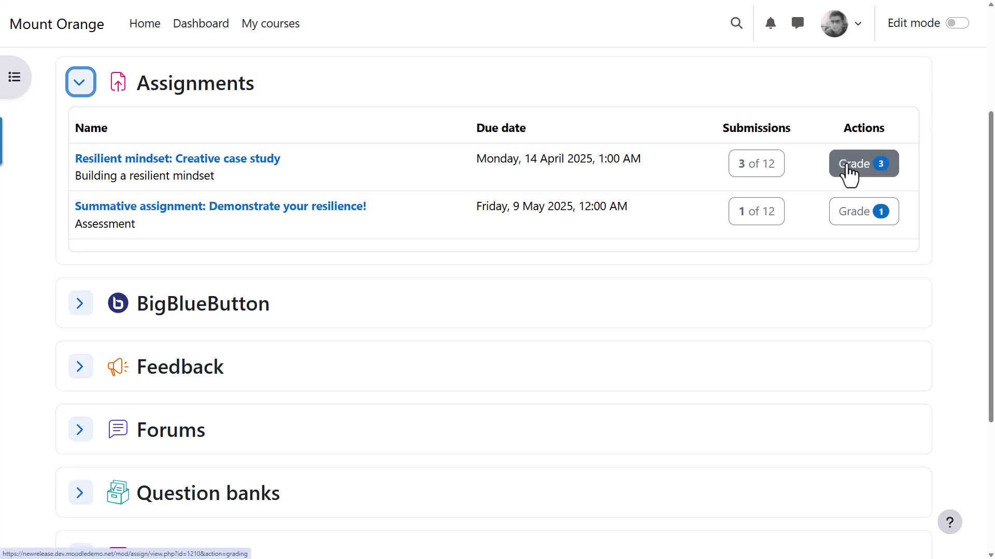
pyautogui.moveTo(235, 179)
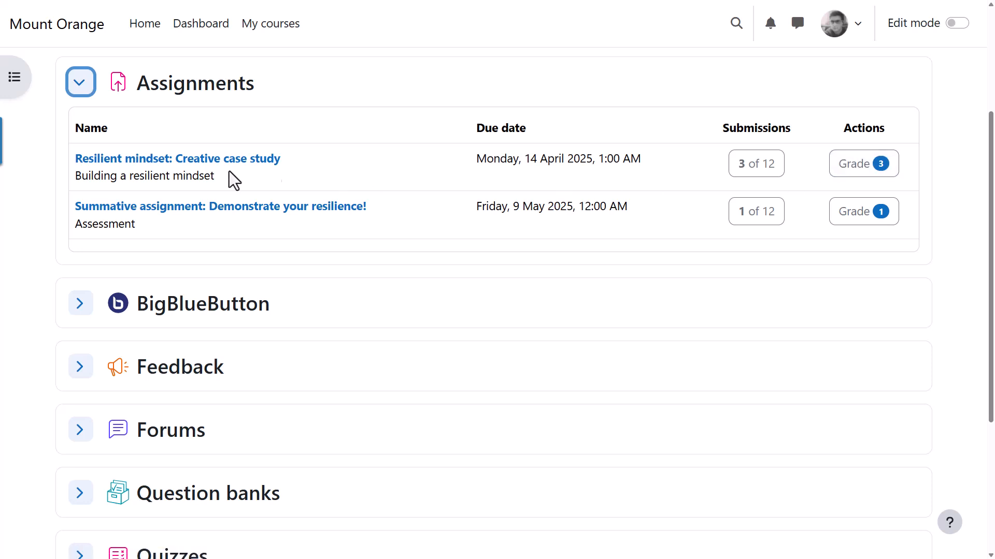
pyautogui.click(80, 82)
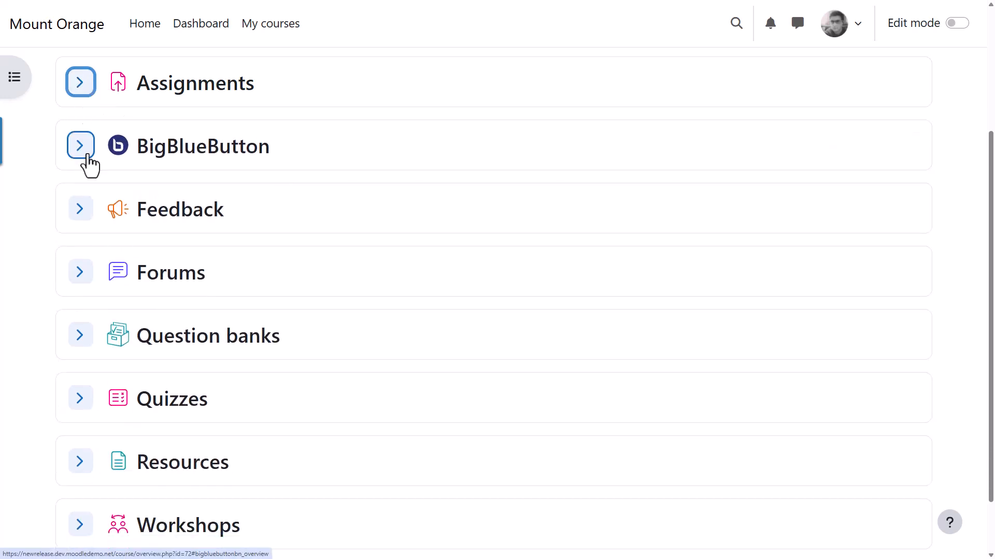
# Step: Expand and collapse the Feedback section, then scroll down toward Workshops
pyautogui.click(80, 209)
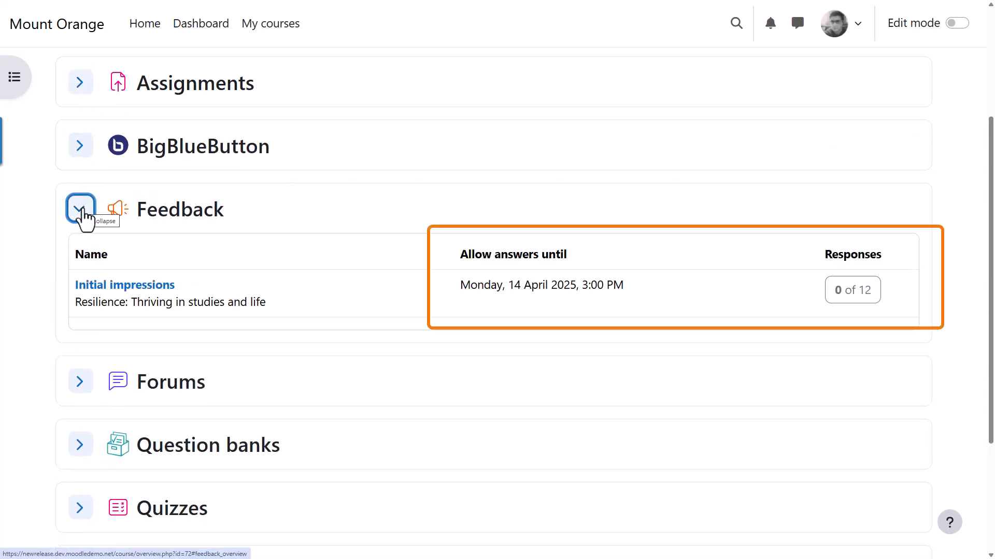
pyautogui.click(80, 209)
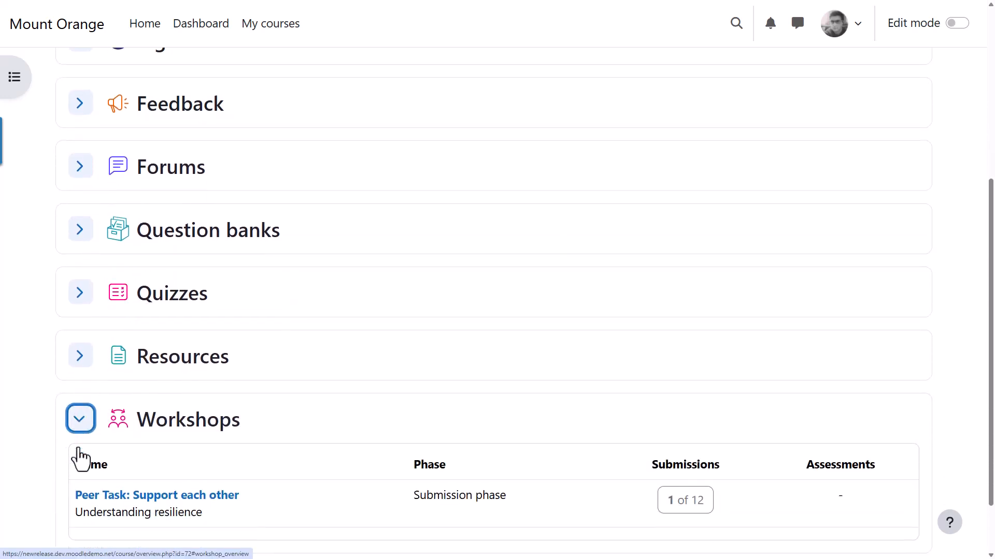
pyautogui.scroll(-3)
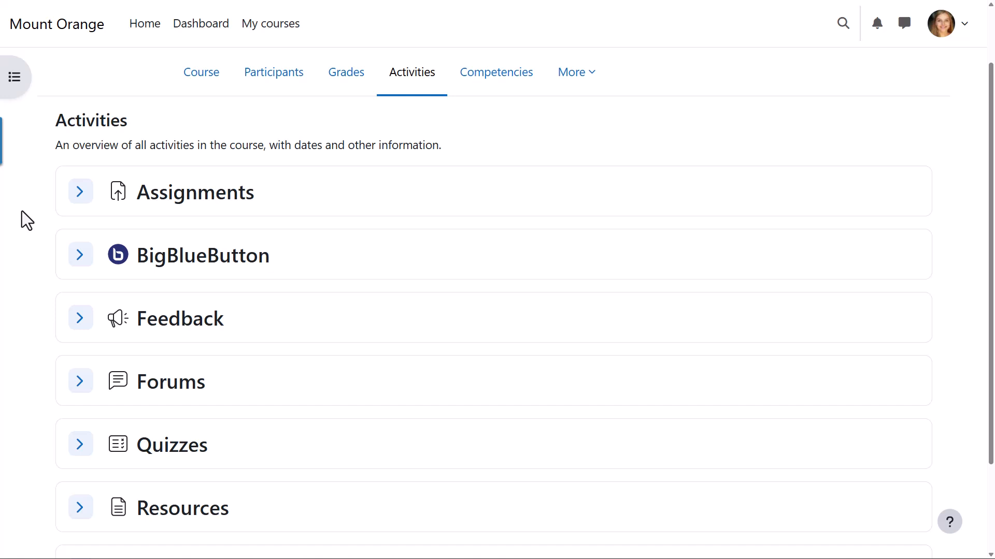
pyautogui.moveTo(81, 191)
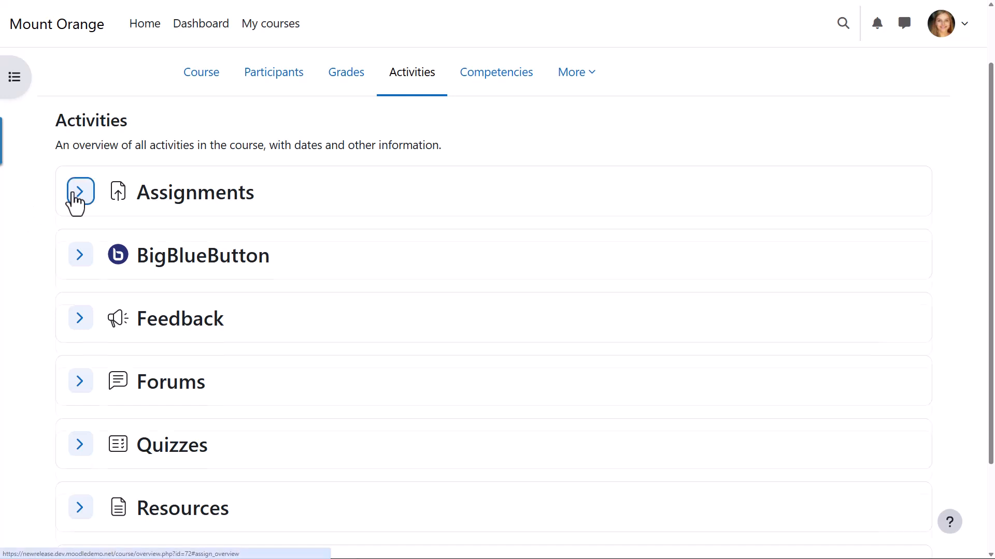
# Step: As the student, expand Assignments to check completion status, then collapse it
pyautogui.click(80, 192)
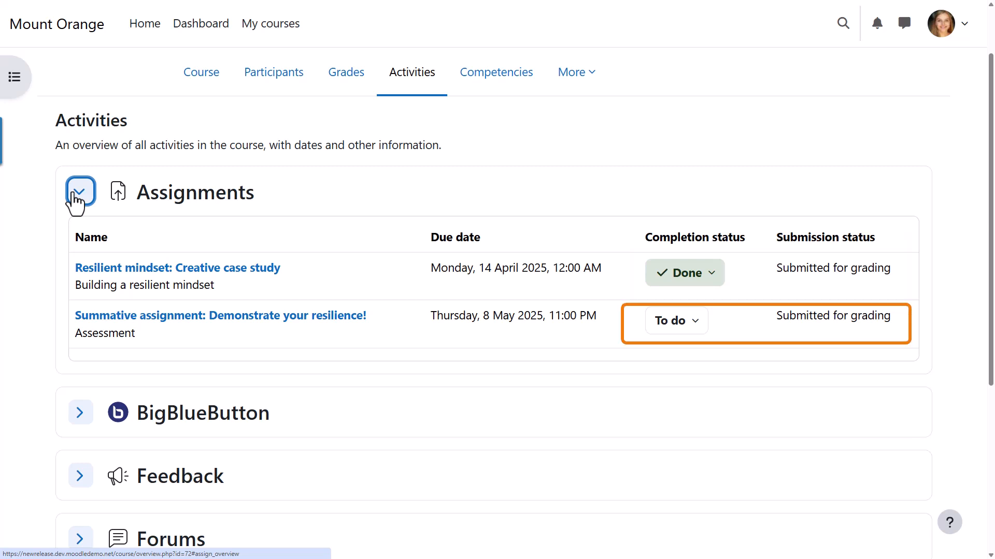
pyautogui.click(80, 192)
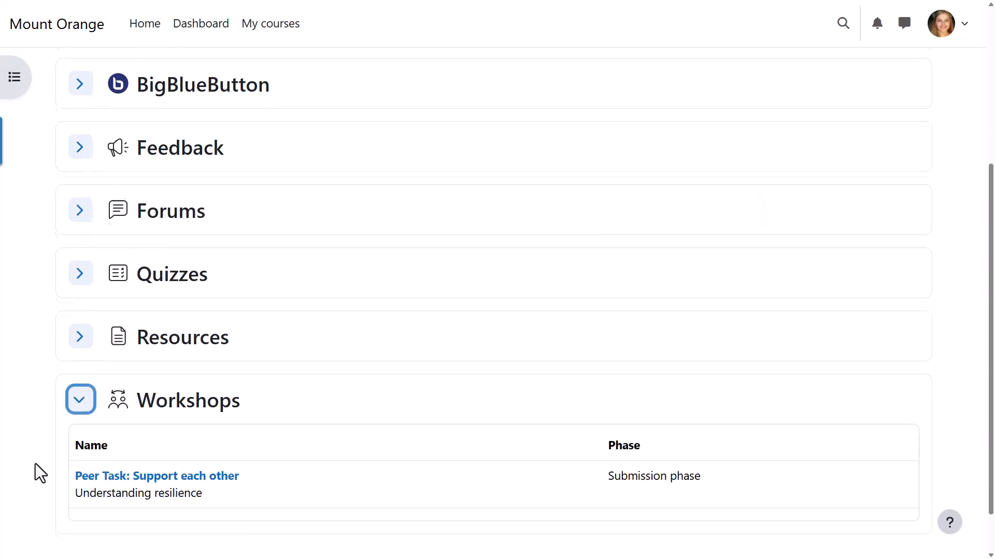
# Step: Collapse Workshops and expand Resources to list the five books and pages with completion statuses
pyautogui.scroll(-3)
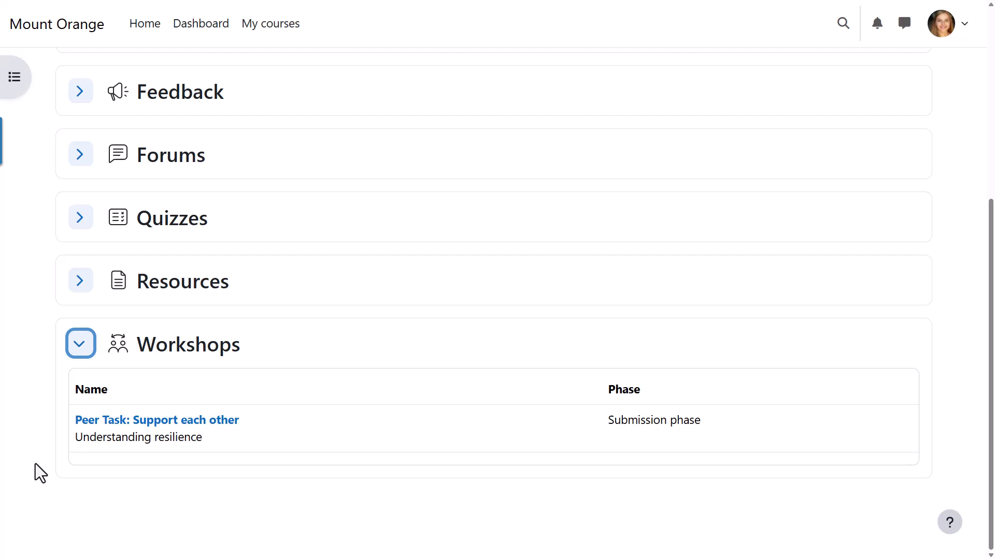
pyautogui.click(80, 343)
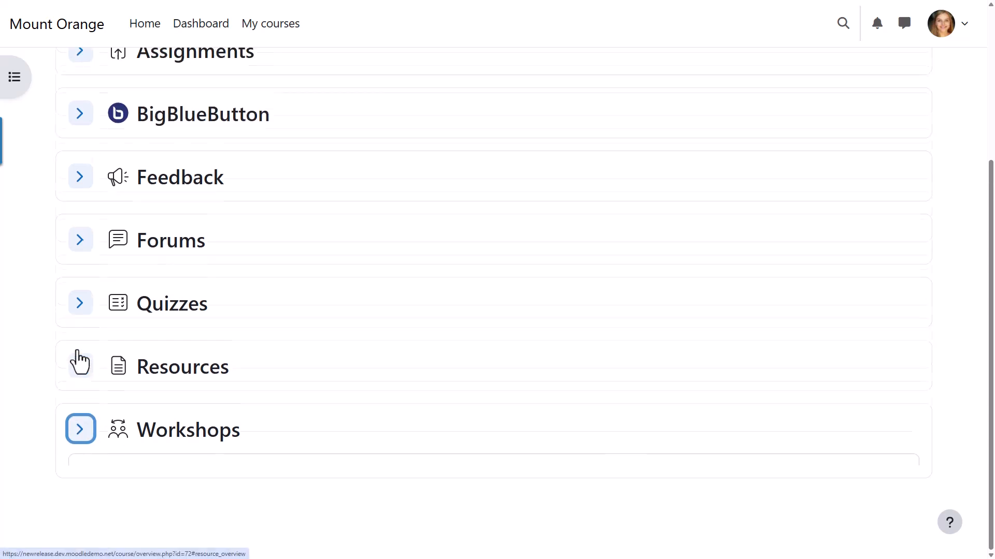
pyautogui.scroll(-3)
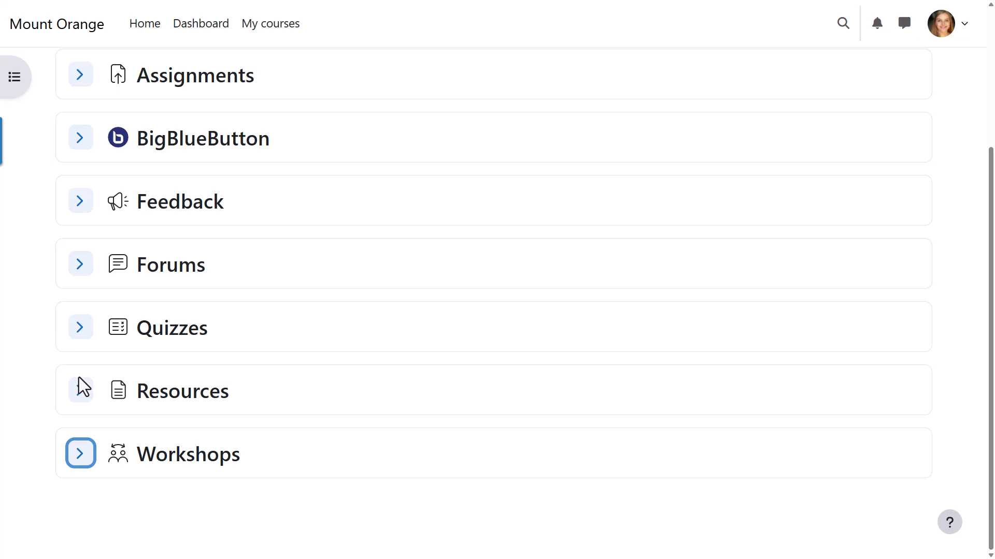
pyautogui.click(79, 390)
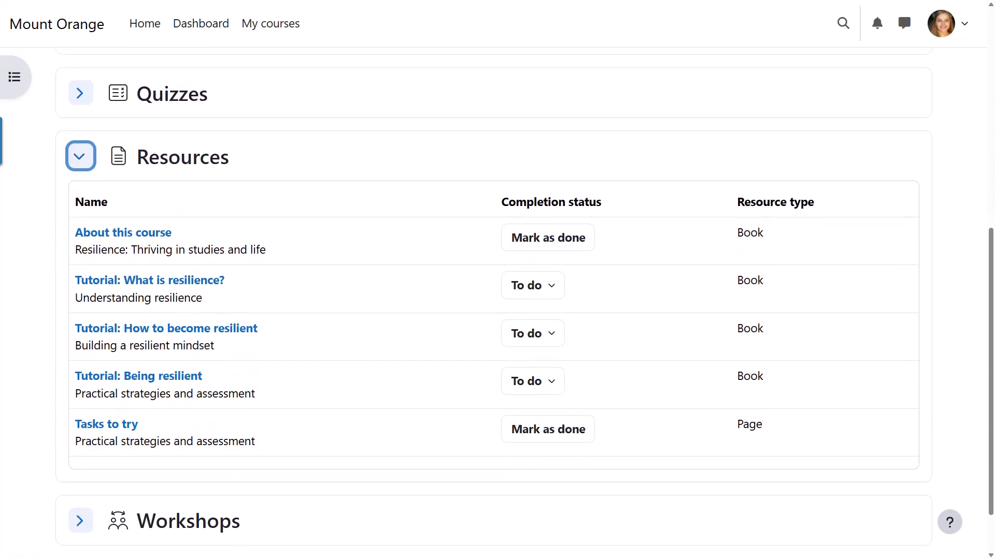